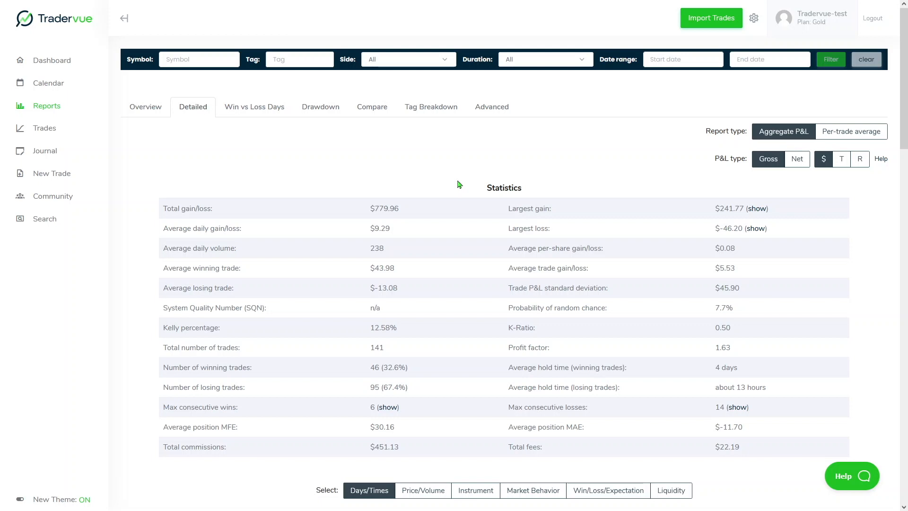
pyautogui.moveTo(175, 211)
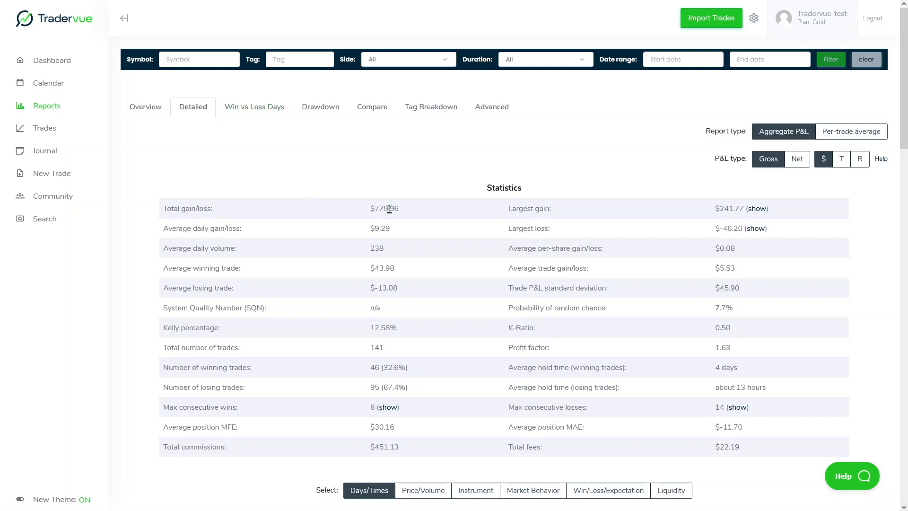
# Step: Review the dashboard down to the Open Trades table listing six open trades (KPLT, EIGR, NRSN...)
pyautogui.doubleClick(384, 208)
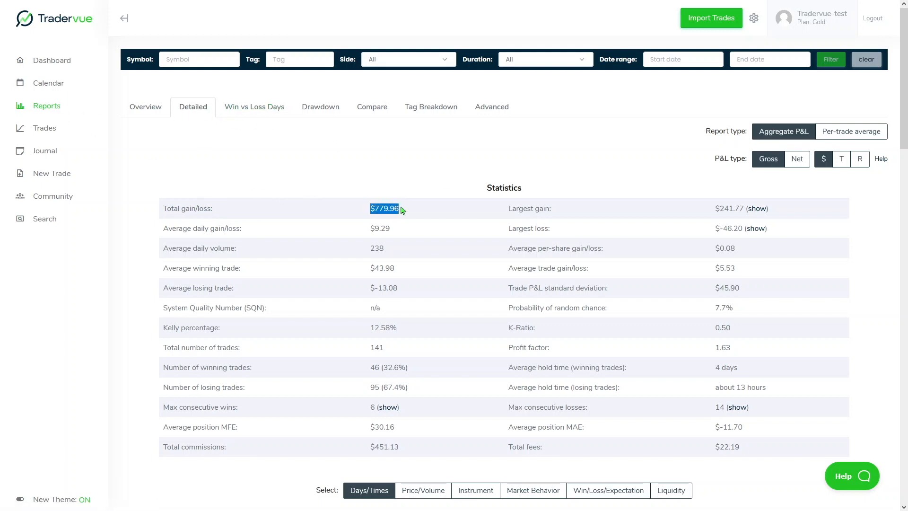
pyautogui.moveTo(400, 213)
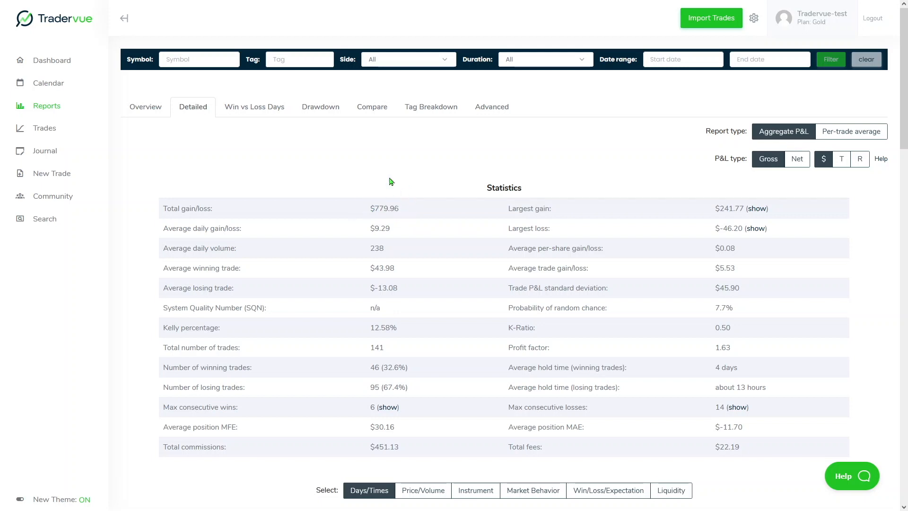
pyautogui.moveTo(411, 207)
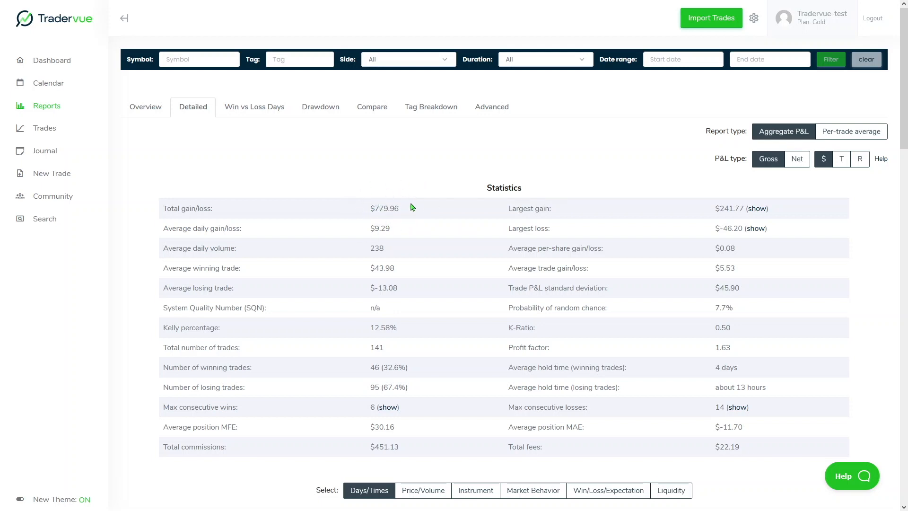
pyautogui.moveTo(365, 206)
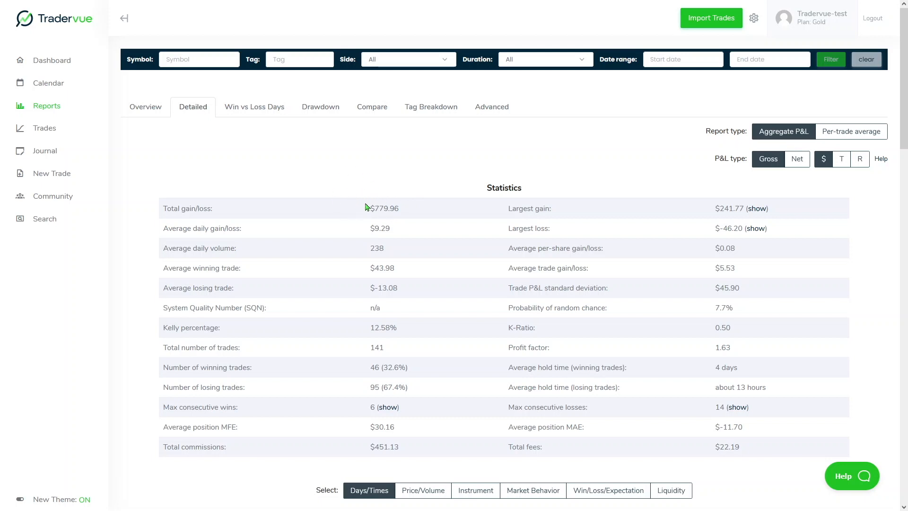
pyautogui.moveTo(354, 187)
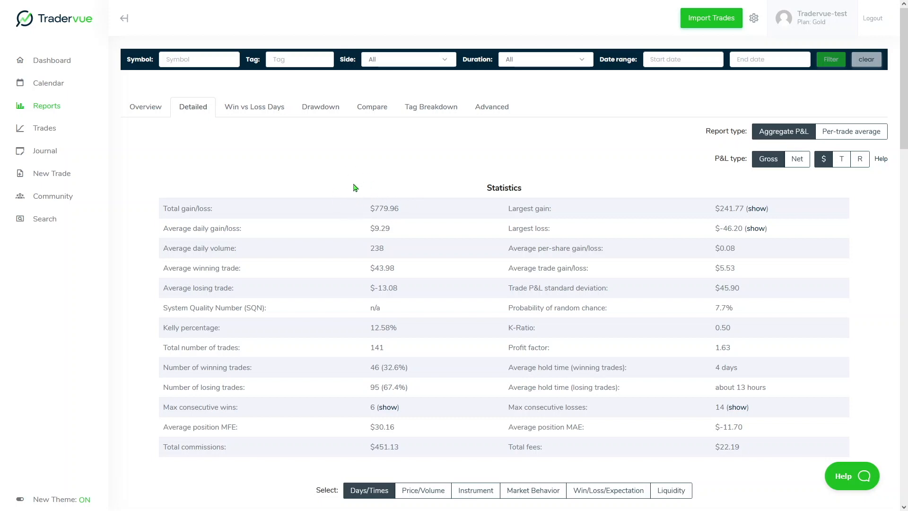
pyautogui.moveTo(335, 188)
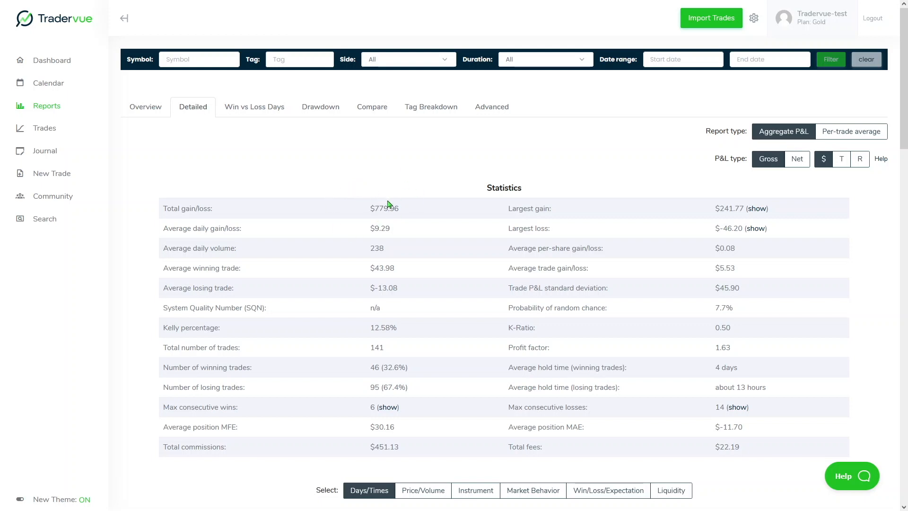
pyautogui.moveTo(346, 207)
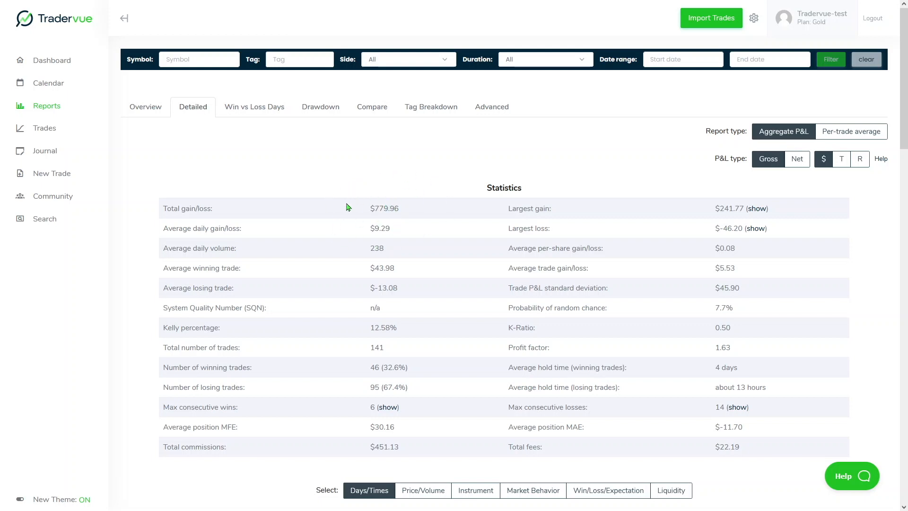
pyautogui.moveTo(246, 210)
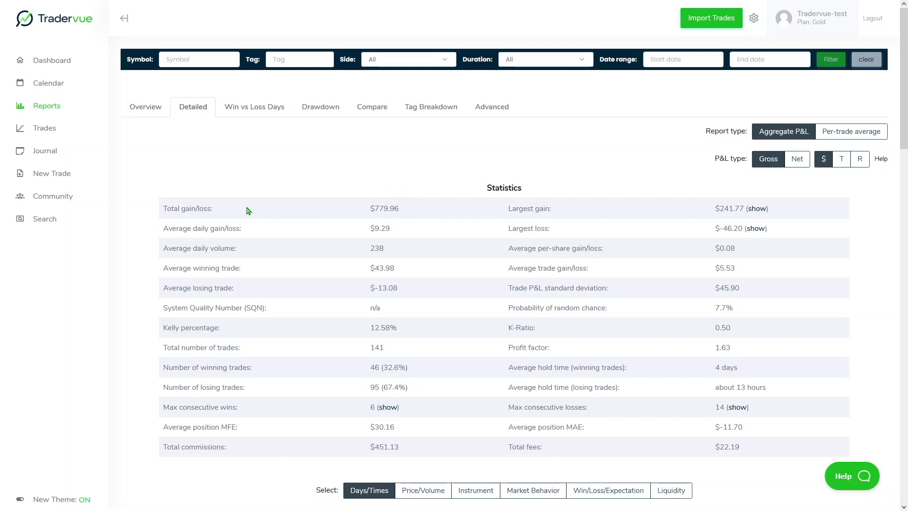
pyautogui.moveTo(214, 164)
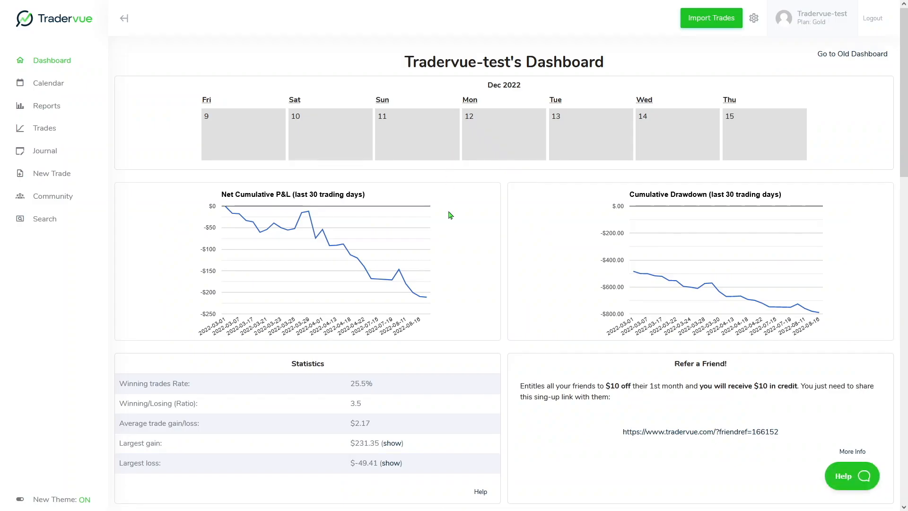
pyautogui.scroll(-3)
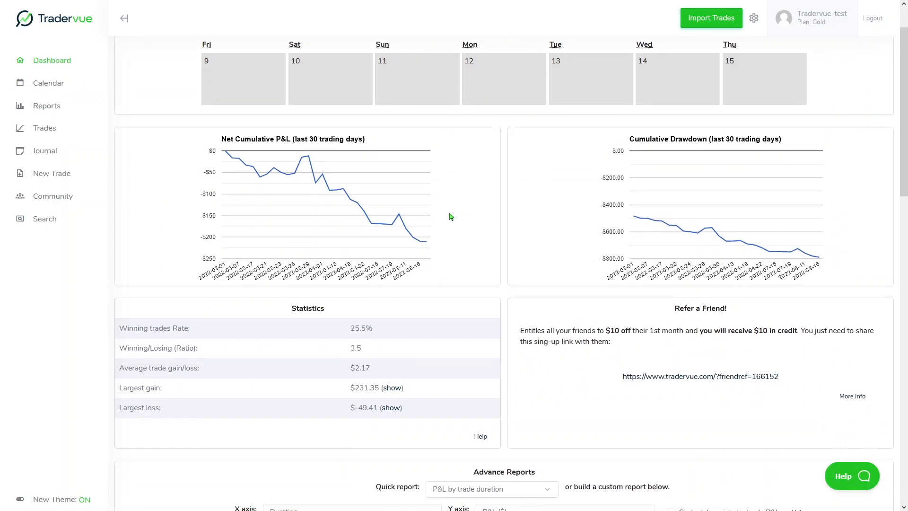
pyautogui.scroll(-3)
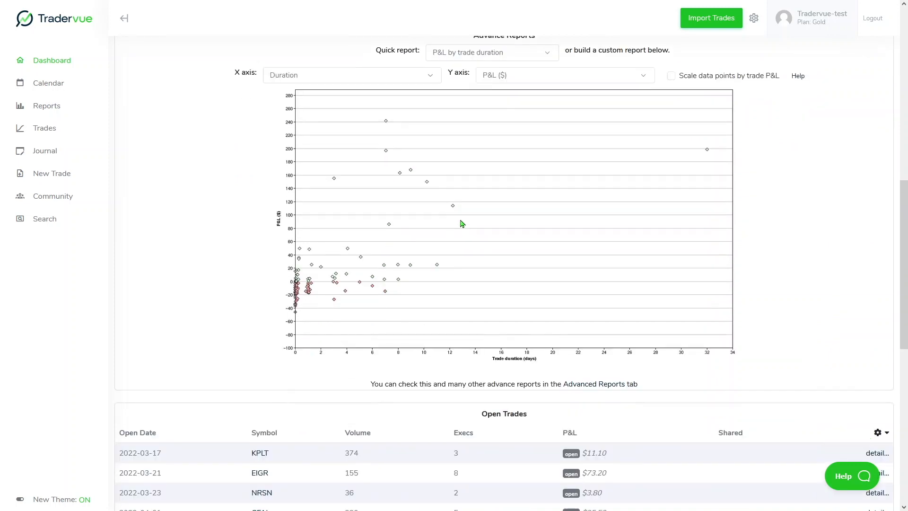
pyautogui.scroll(-3)
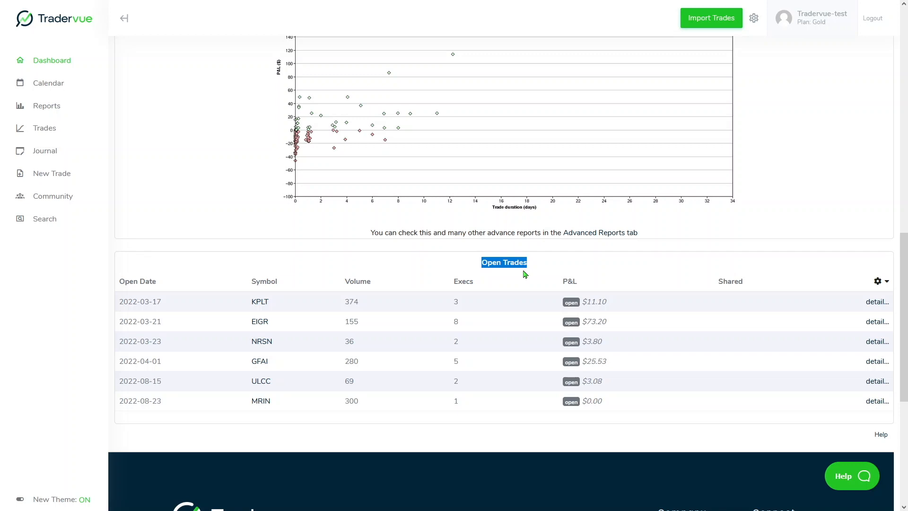
pyautogui.moveTo(263, 392)
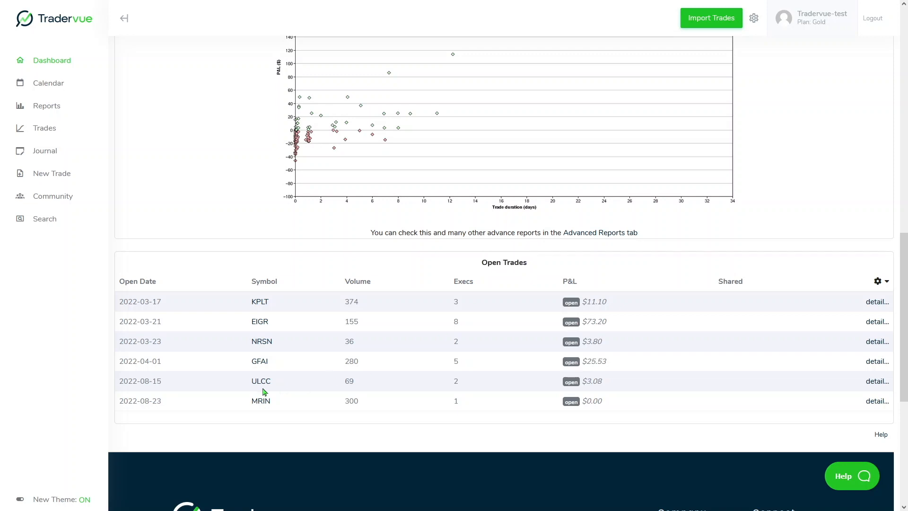
pyautogui.moveTo(281, 451)
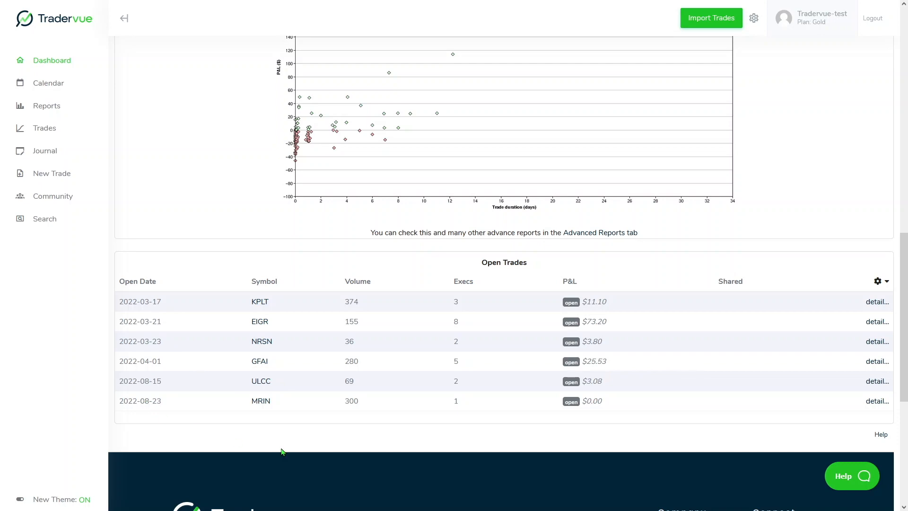
pyautogui.moveTo(583, 436)
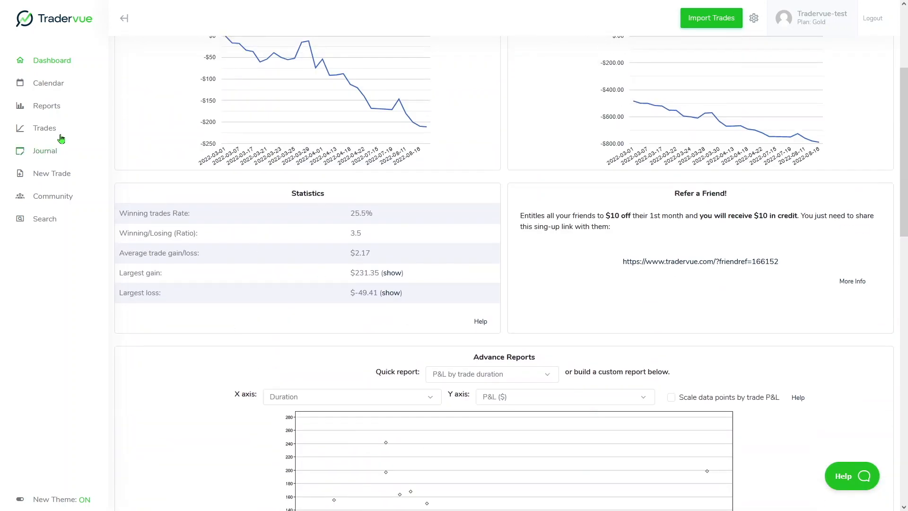
# Step: Go to the Trades list and scroll through it noting open trades like MRIN, ULCC and GFAI
pyautogui.click(45, 128)
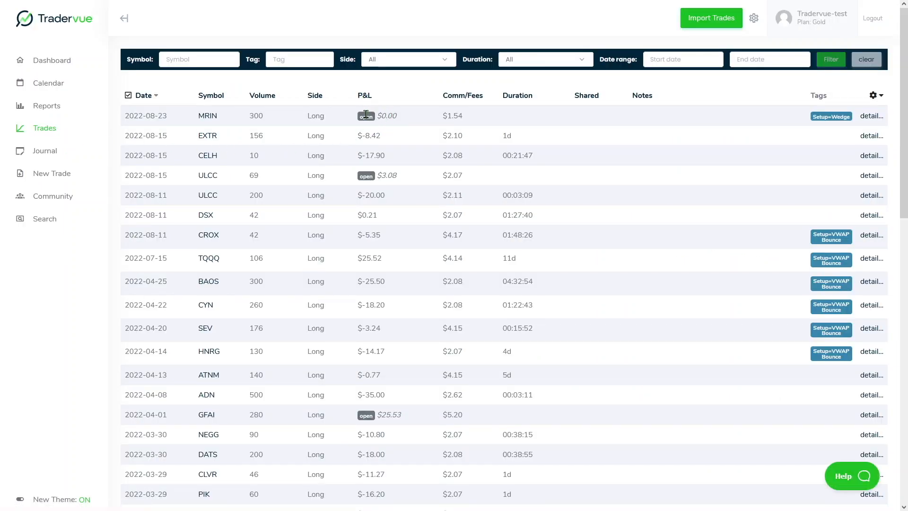
pyautogui.moveTo(367, 425)
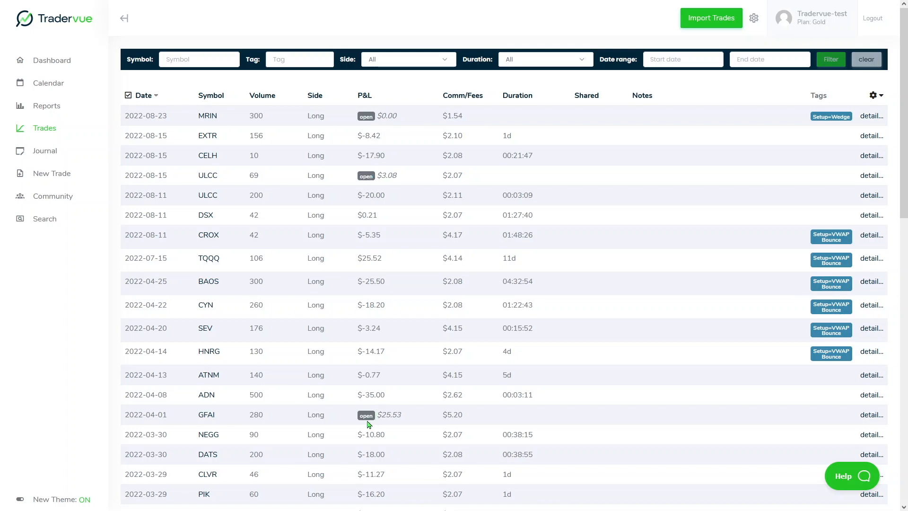
pyautogui.scroll(-3)
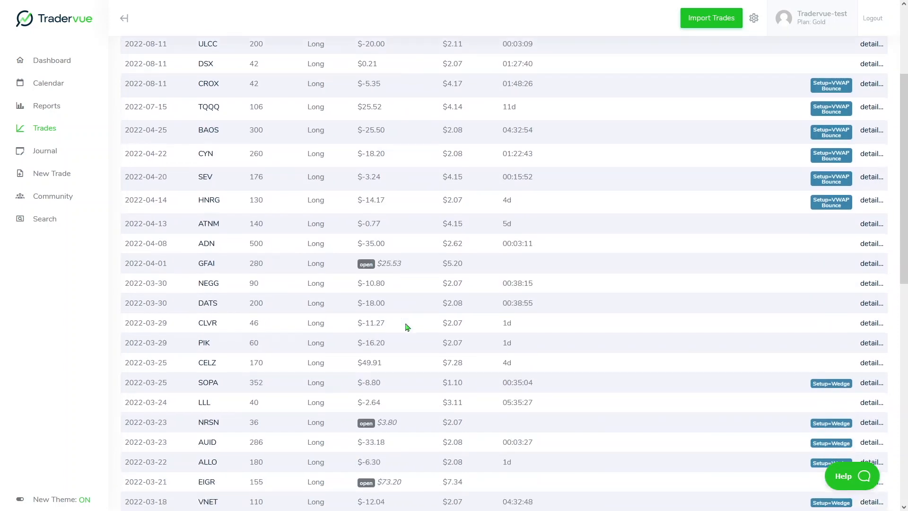
pyautogui.scroll(-3)
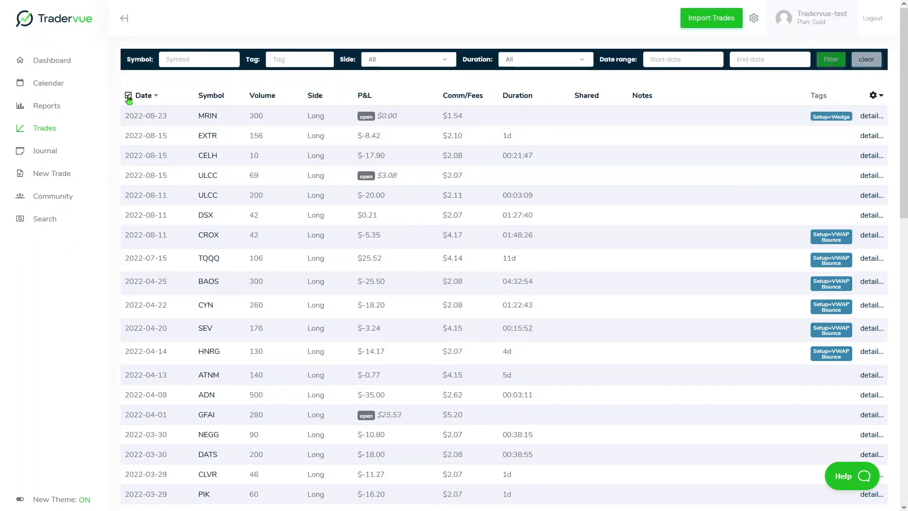
# Step: Select every trade on the page and choose the Delete trades bulk action
pyautogui.click(128, 95)
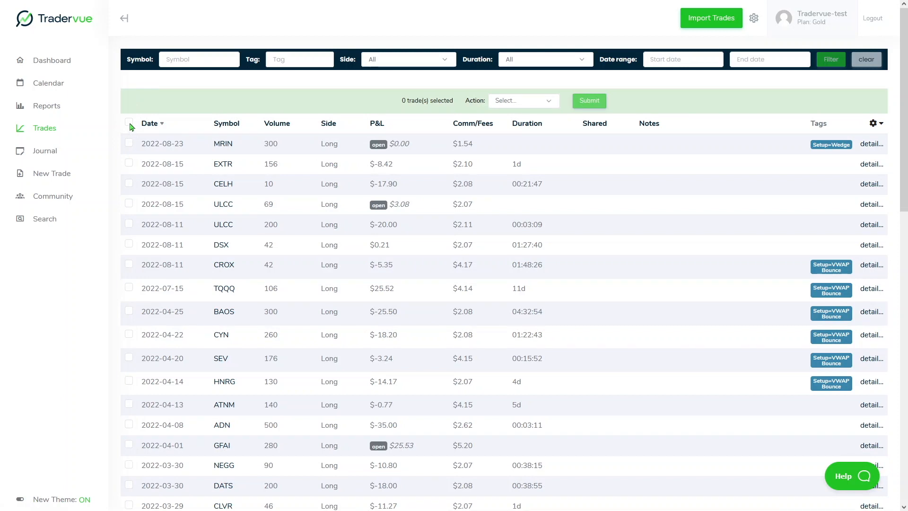
pyautogui.click(128, 123)
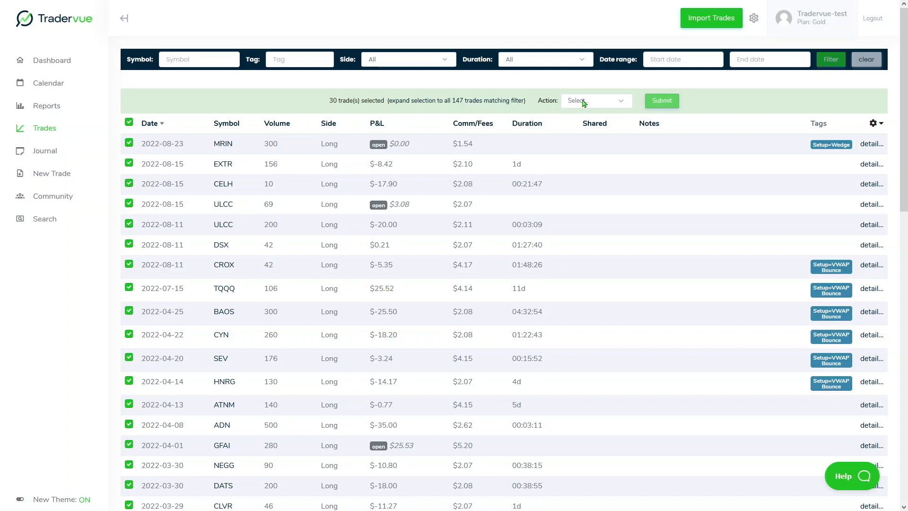
pyautogui.click(595, 100)
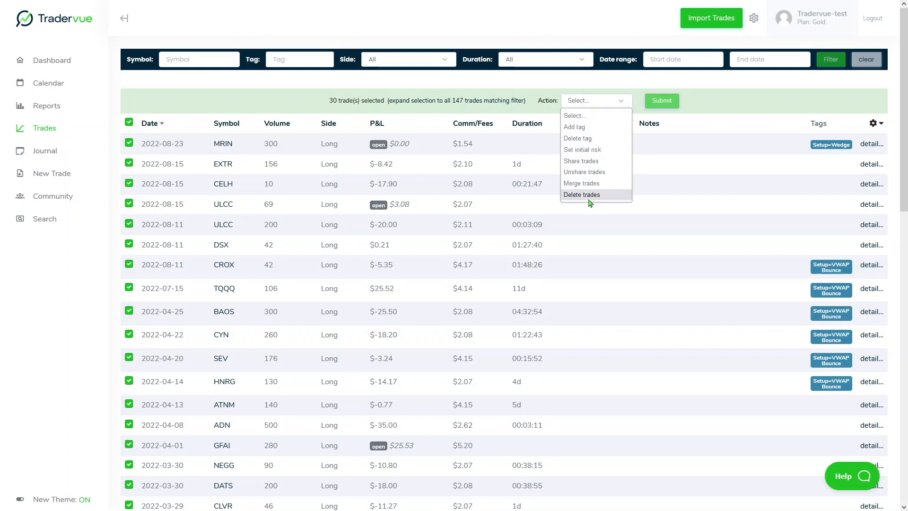
pyautogui.click(581, 194)
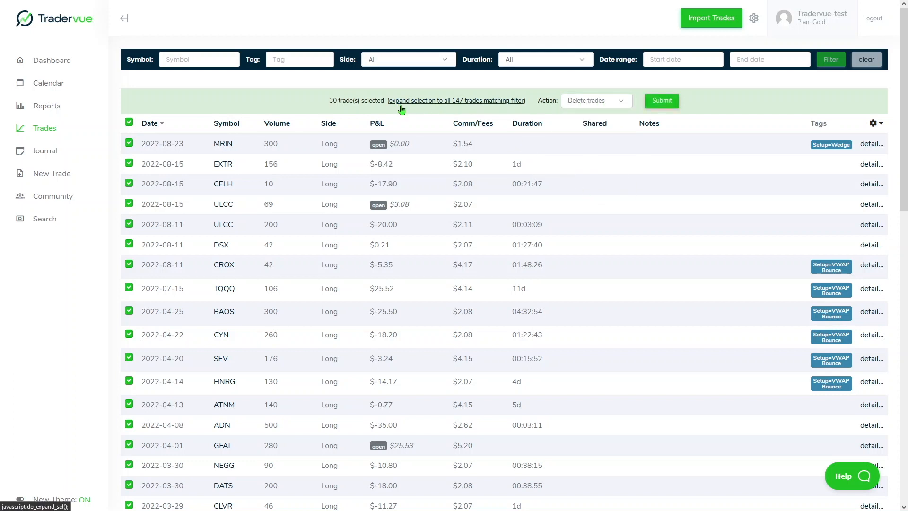
pyautogui.moveTo(469, 108)
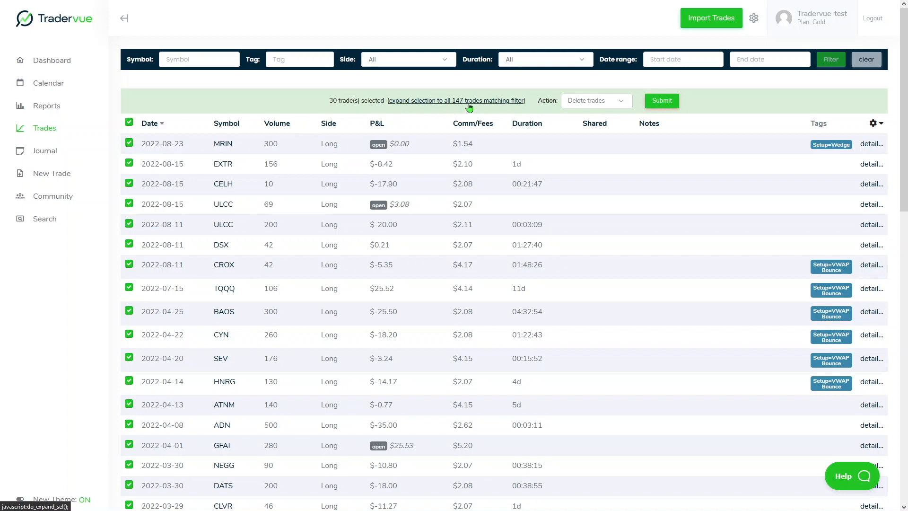
# Step: Expand the selection to all 147 trades and confirm their deletion, leaving 0 trades
pyautogui.click(455, 100)
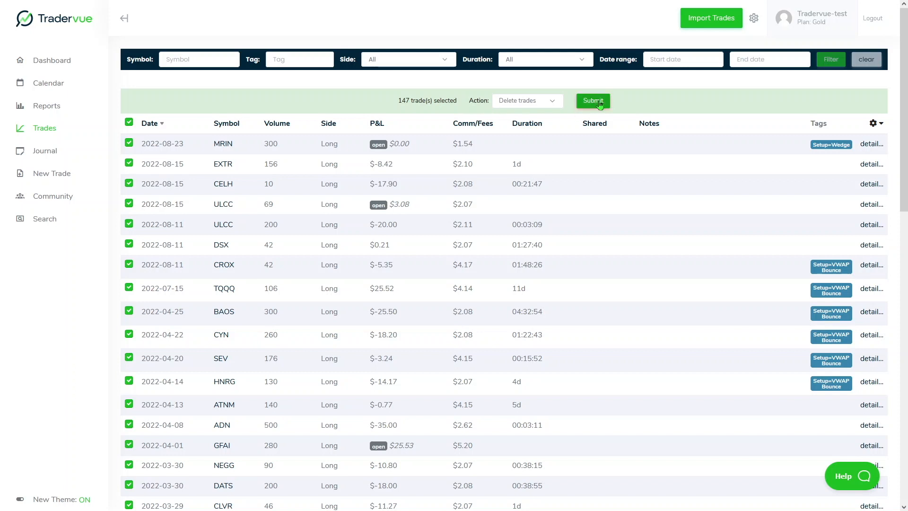
pyautogui.click(592, 101)
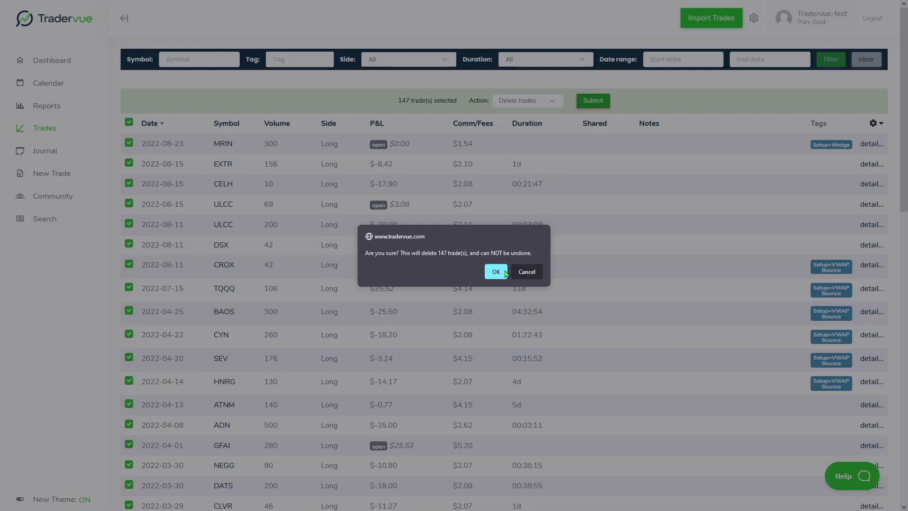
pyautogui.click(495, 272)
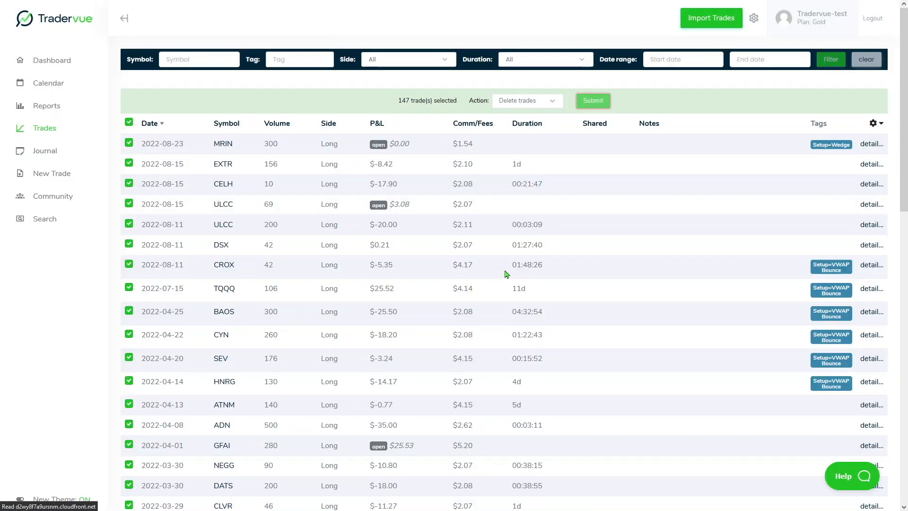
pyautogui.click(593, 101)
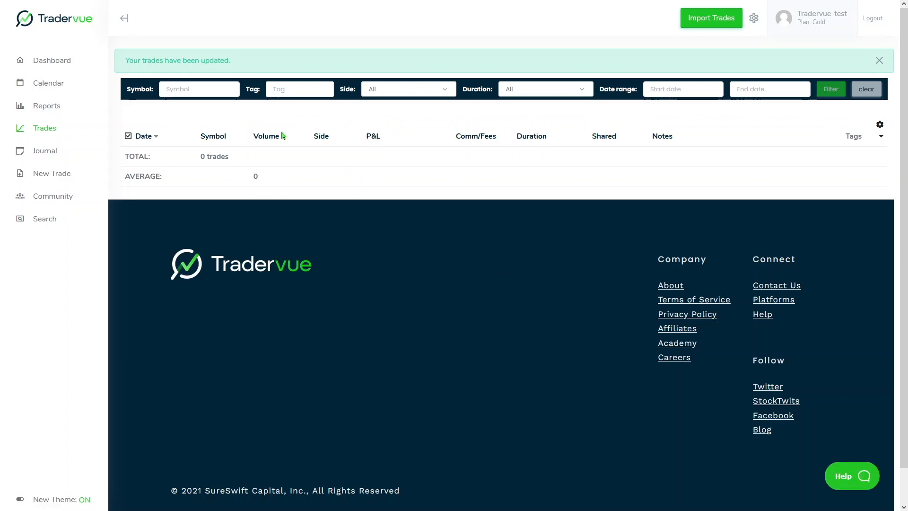
pyautogui.moveTo(215, 222)
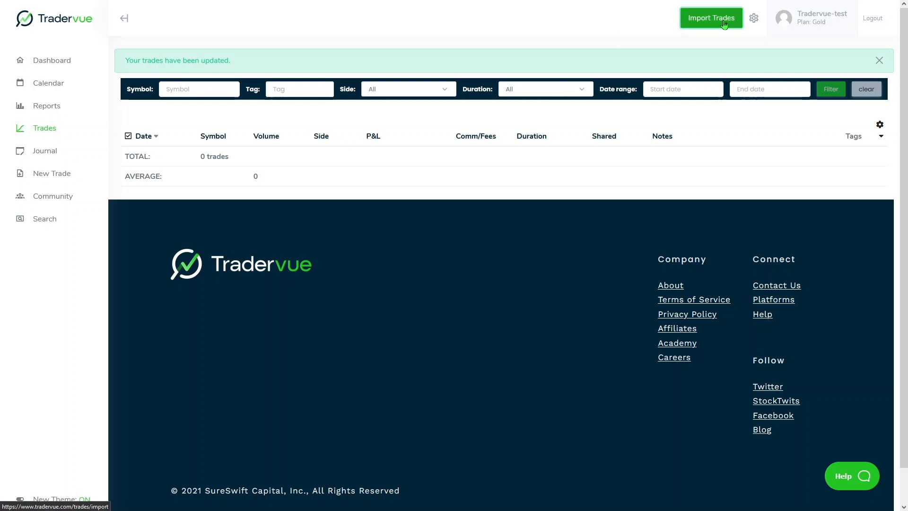
# Step: Go to the Import Trades page with TradeZero selected as the broker platform
pyautogui.click(710, 18)
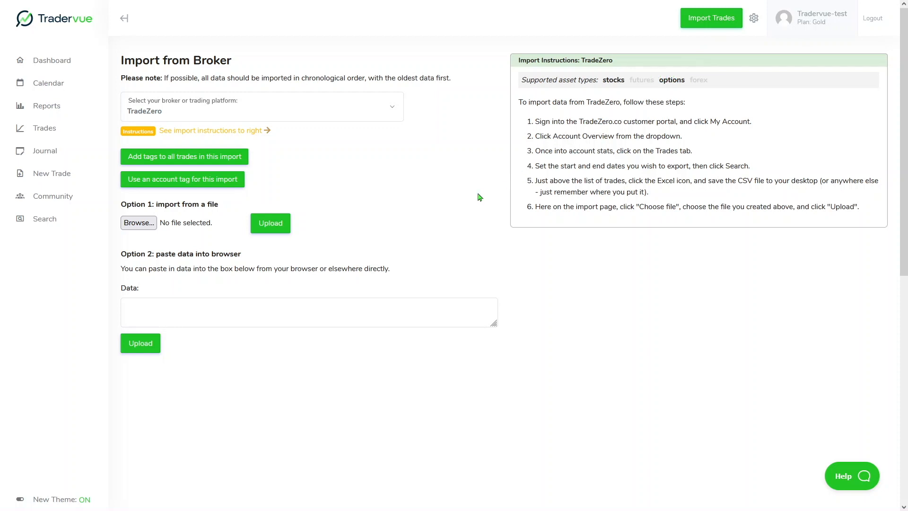
pyautogui.moveTo(588, 397)
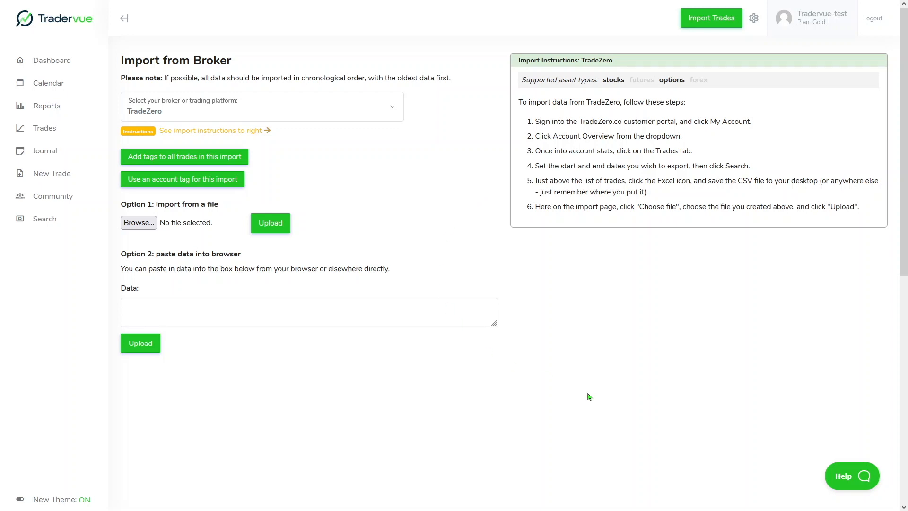
pyautogui.moveTo(882, 436)
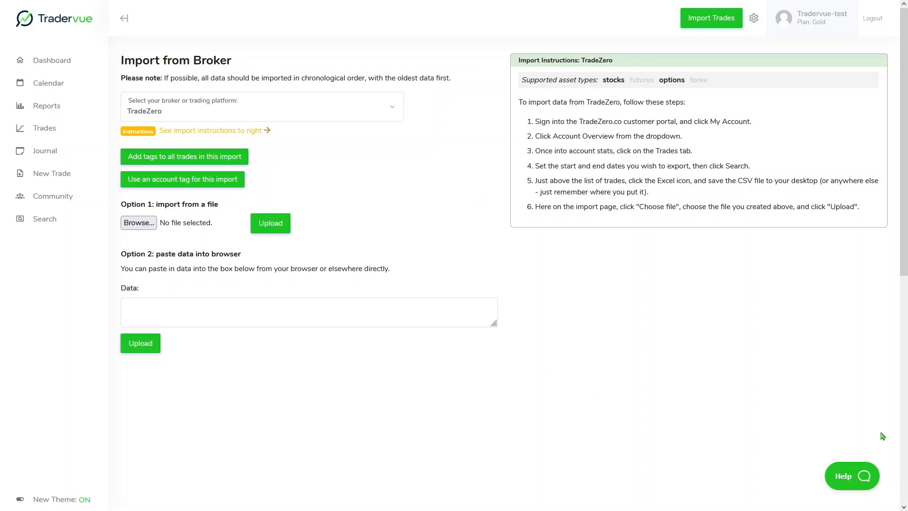
# Step: Upload Tradervue Trades.csv under Option 1 to start importing its trades
pyautogui.click(139, 223)
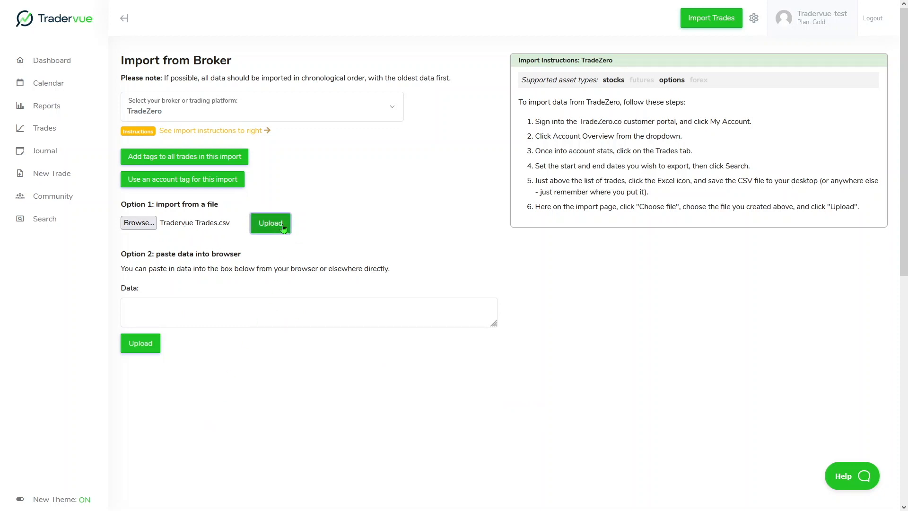
pyautogui.click(270, 223)
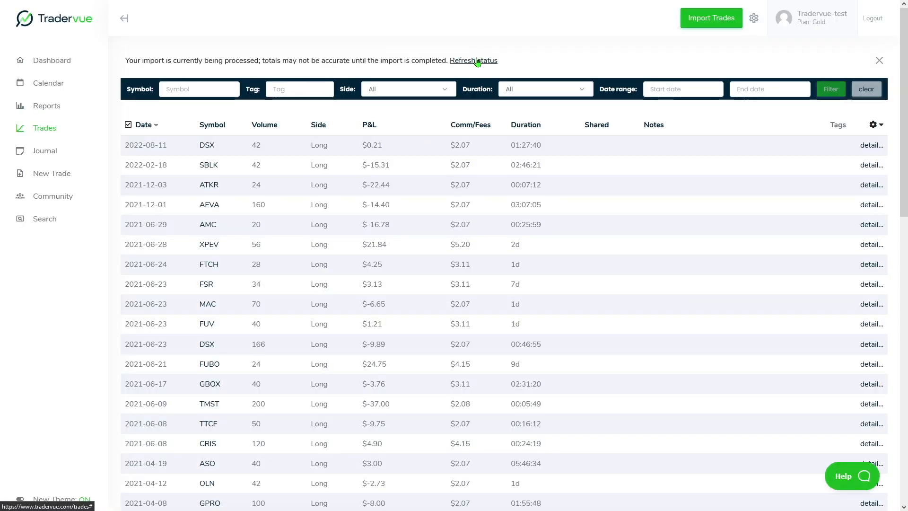
# Step: Refresh the import status until it completes with 476 trade executions imported
pyautogui.click(487, 60)
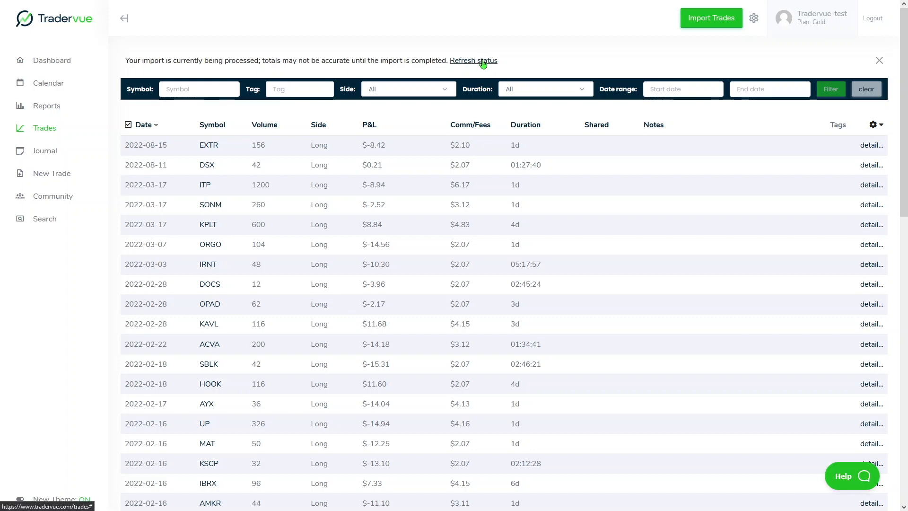
pyautogui.click(473, 60)
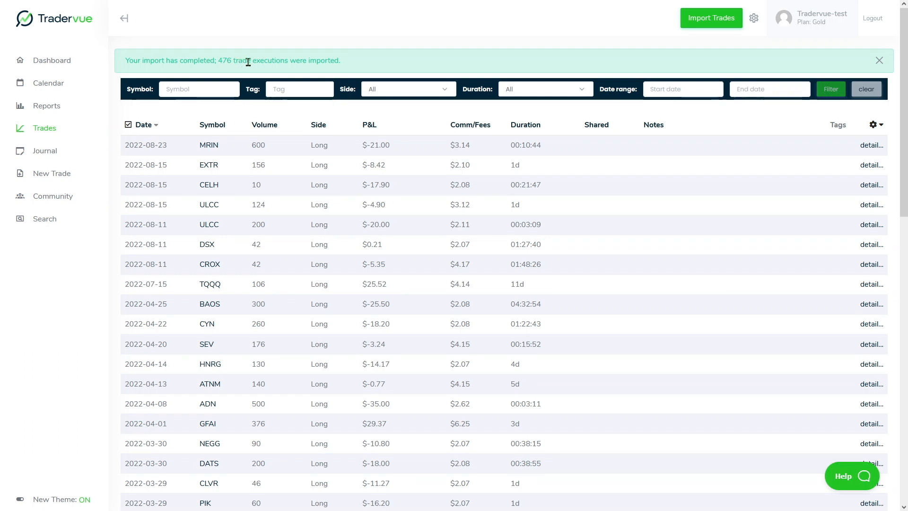
pyautogui.scroll(-3)
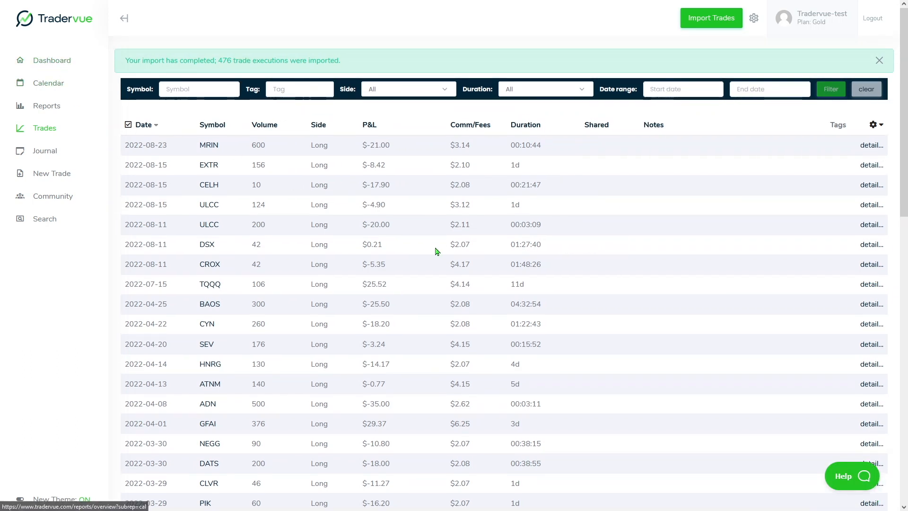
pyautogui.click(51, 60)
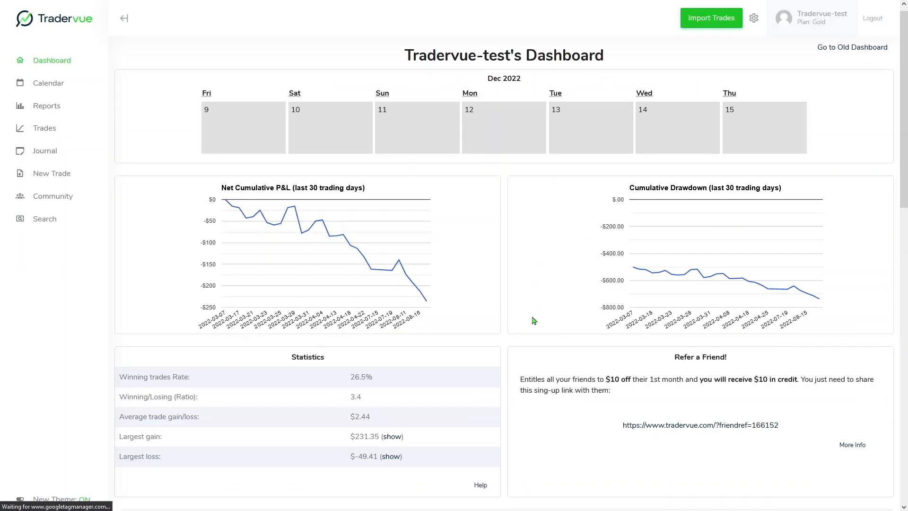
pyautogui.scroll(-3)
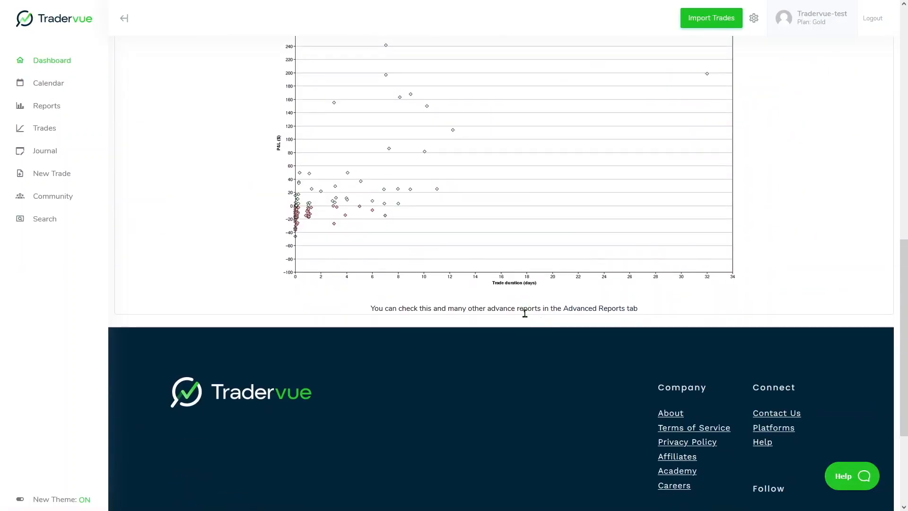
pyautogui.moveTo(901, 358)
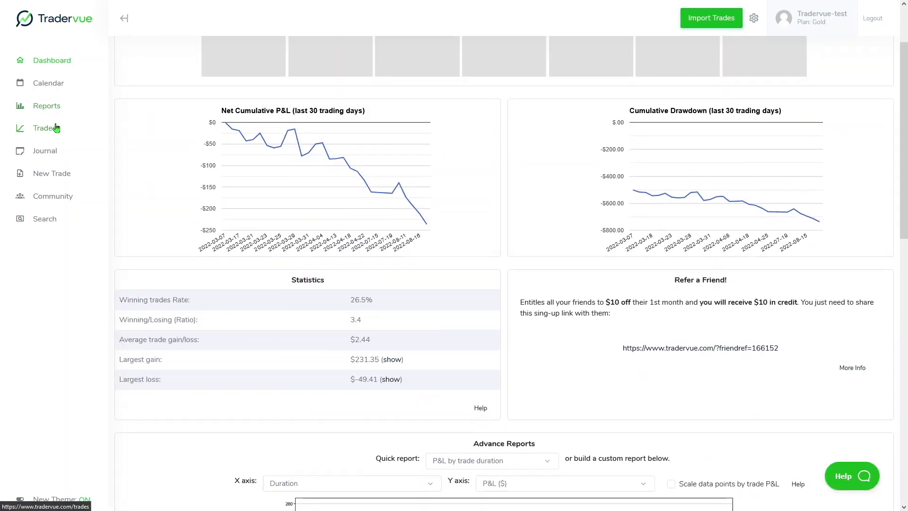
pyautogui.click(44, 128)
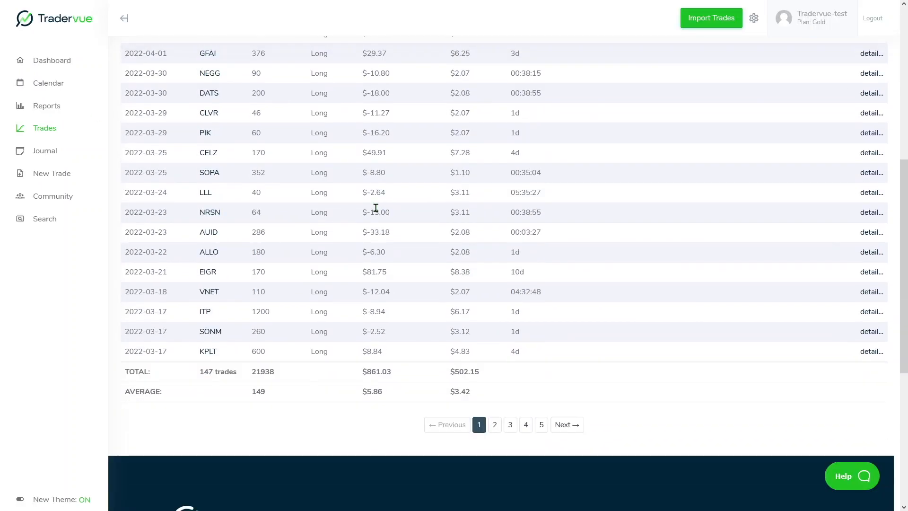
pyautogui.scroll(-3)
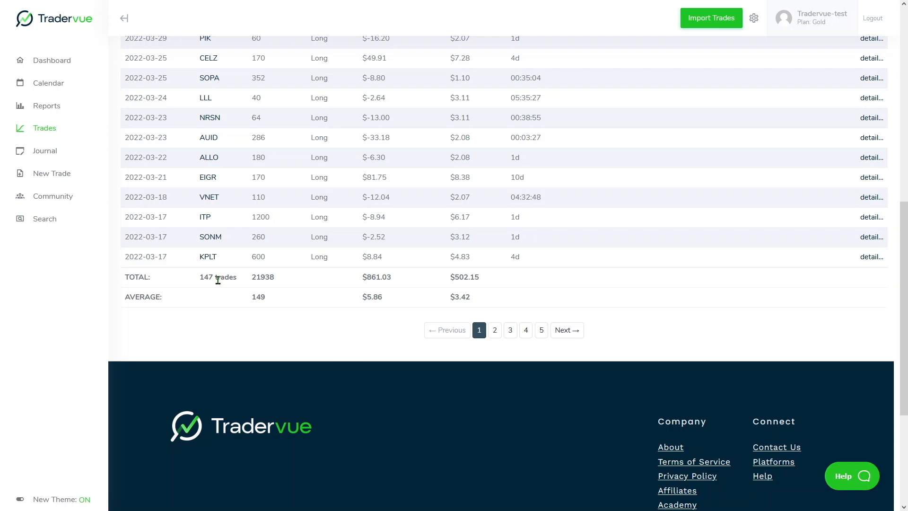
pyautogui.moveTo(252, 307)
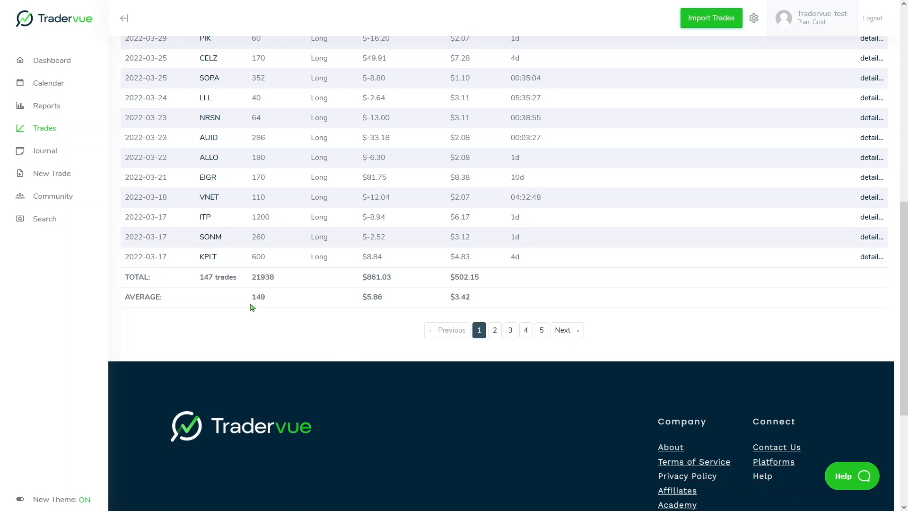
pyautogui.scroll(3)
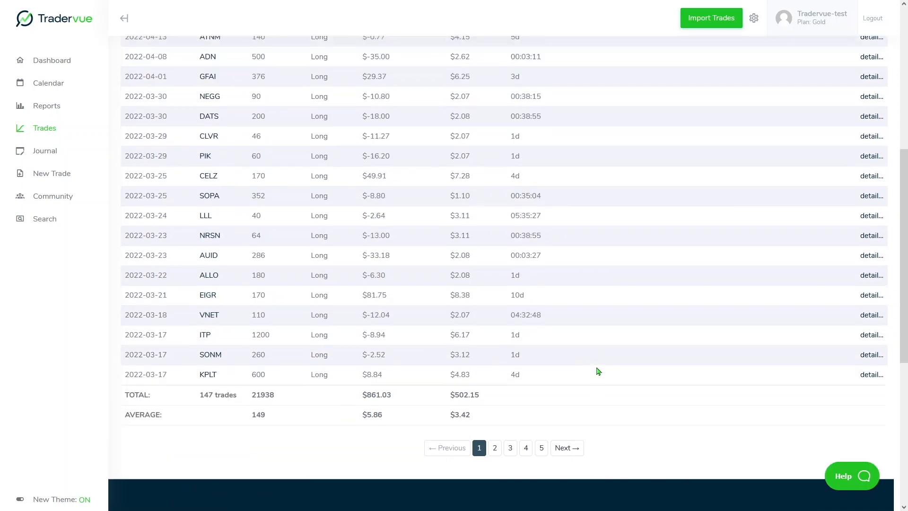